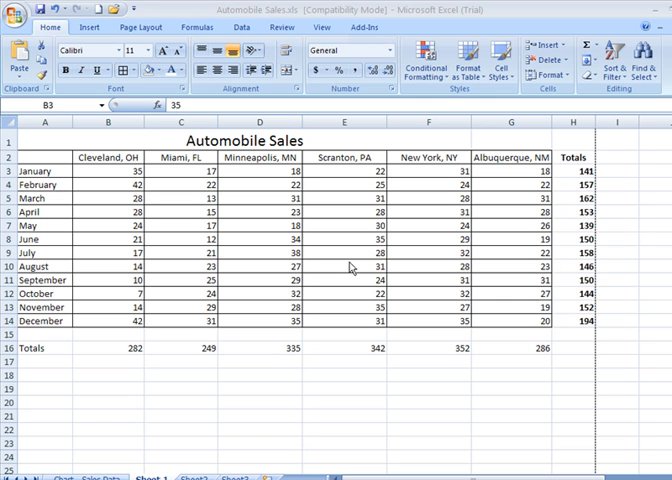
{"action": "mouse_move", "coordinate": [417, 62]}
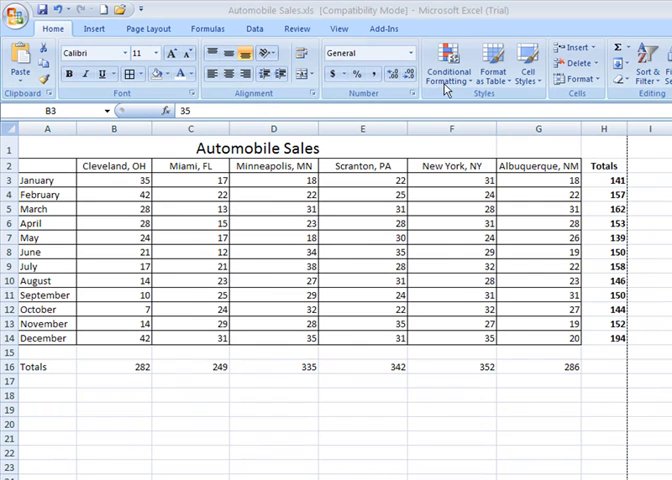
{"action": "mouse_move", "coordinate": [468, 93]}
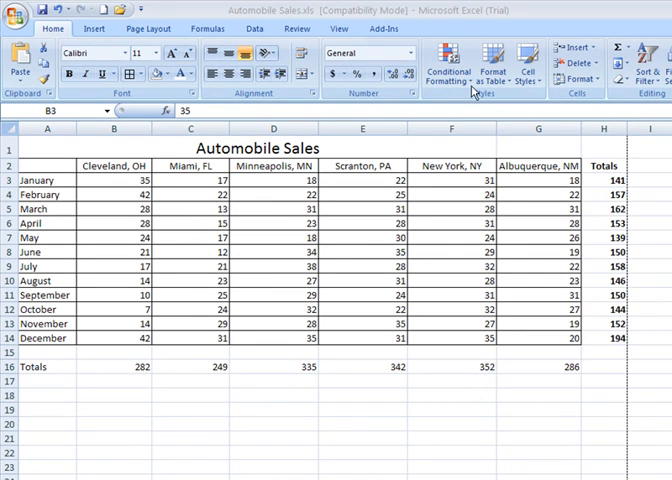
{"action": "mouse_move", "coordinate": [453, 80]}
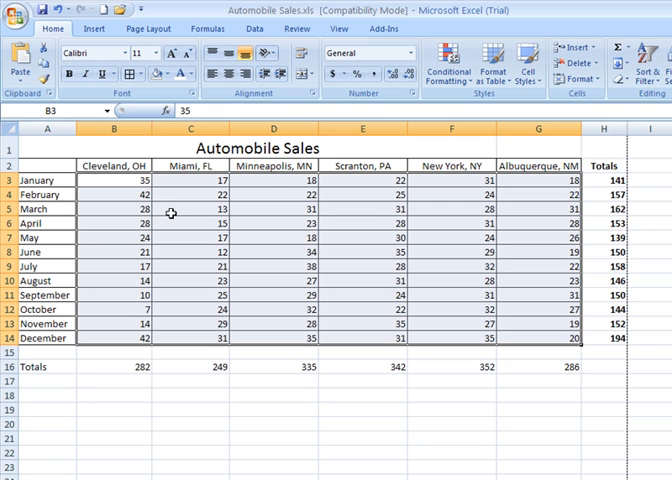
{"action": "mouse_move", "coordinate": [349, 167]}
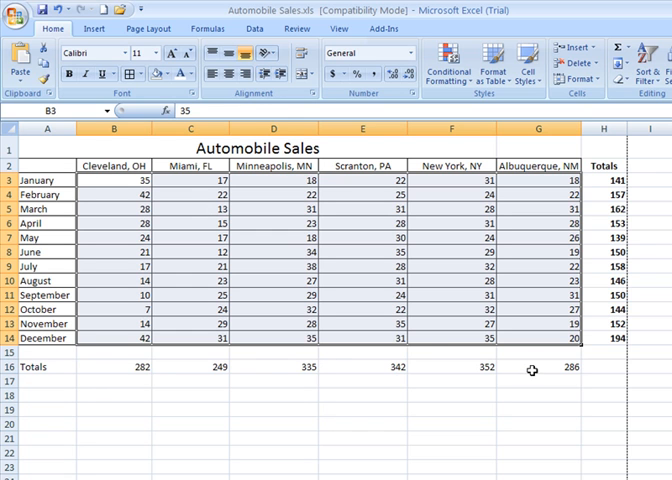
{"action": "mouse_move", "coordinate": [523, 197]}
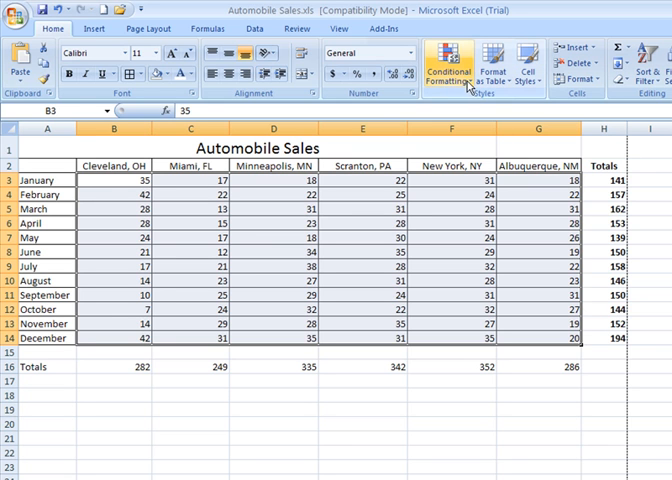
Start a Greater Than highlight rule from Conditional Formatting for the selected sales figures.
{"action": "left_click", "coordinate": [451, 70]}
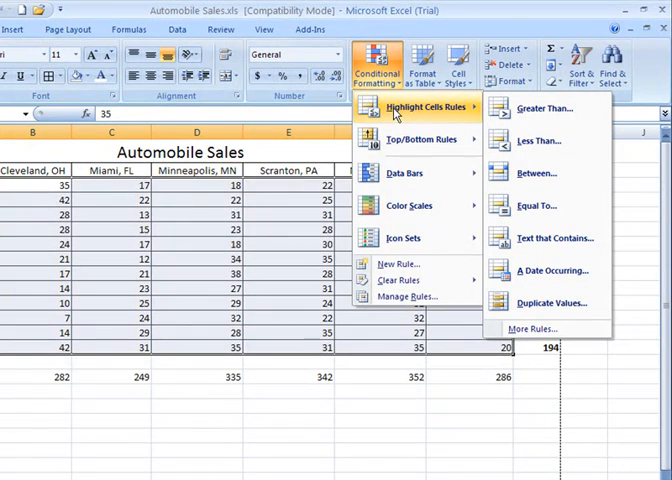
{"action": "mouse_move", "coordinate": [561, 108]}
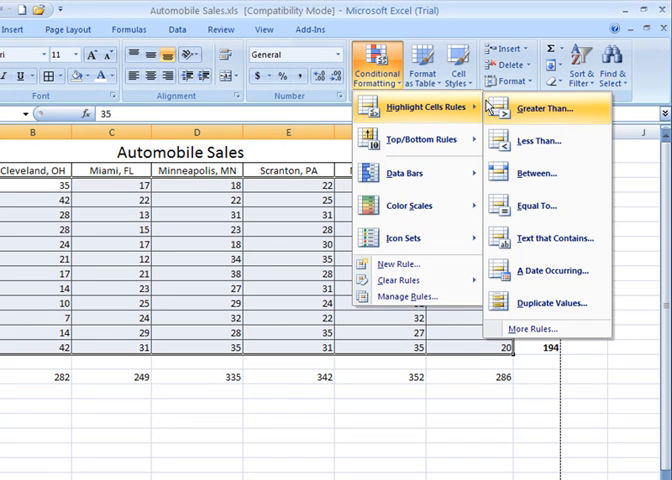
{"action": "left_click", "coordinate": [549, 108]}
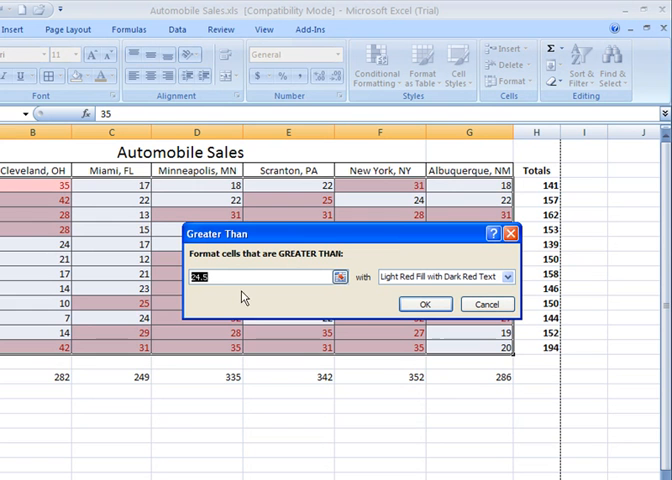
Try thresholds 40, 35 and 39, settling on 30 so sales above 30 preview in light red.
{"action": "left_click", "coordinate": [260, 277]}
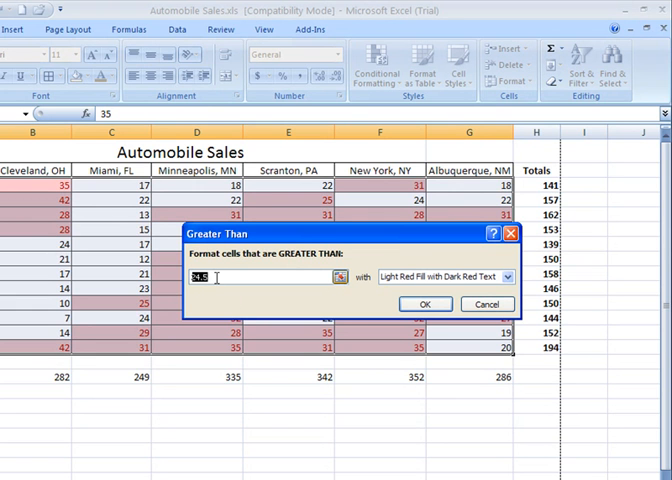
{"action": "type", "text": "40"}
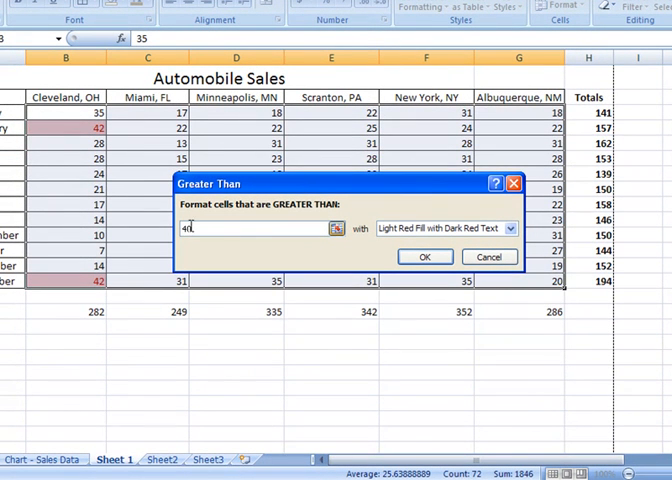
{"action": "type", "text": "35"}
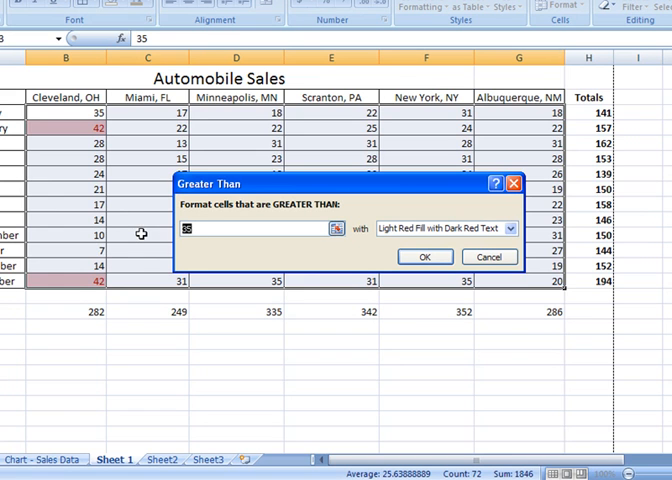
{"action": "type", "text": "39"}
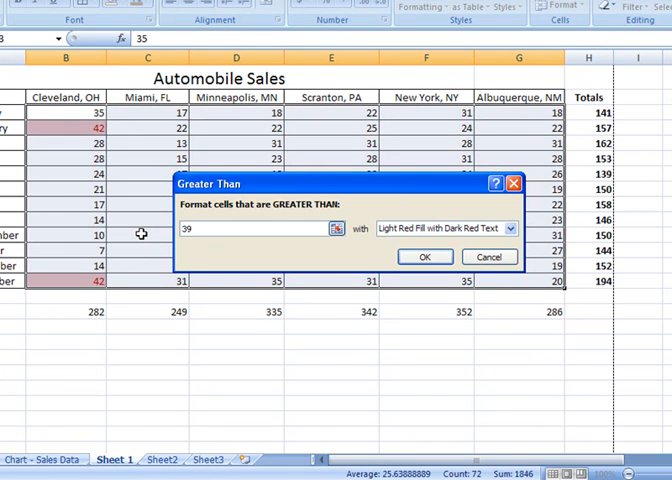
{"action": "type", "text": "30"}
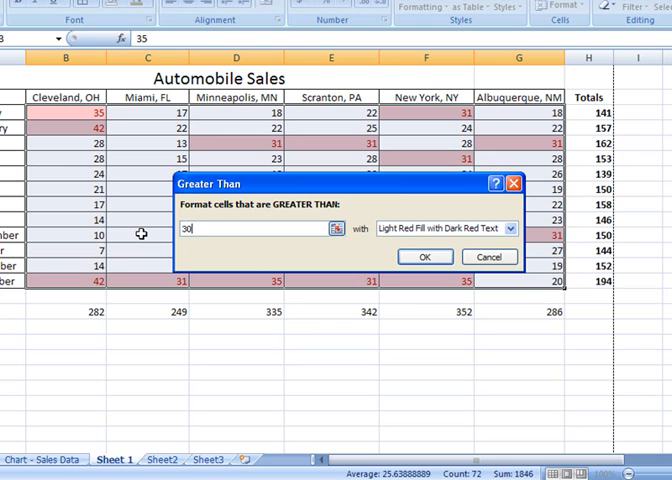
{"action": "mouse_move", "coordinate": [405, 234]}
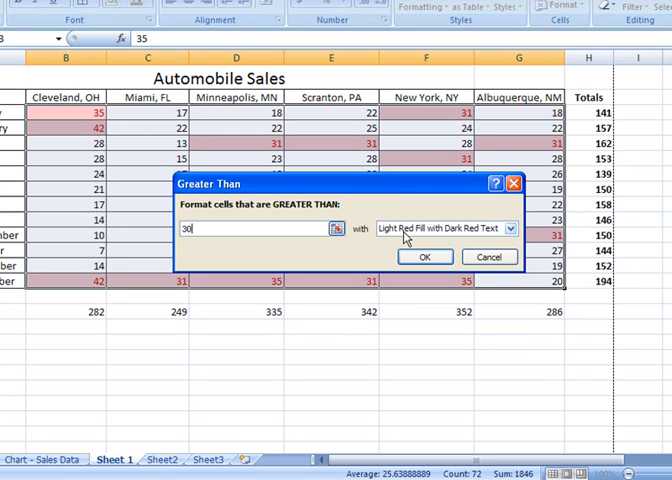
{"action": "mouse_move", "coordinate": [430, 231]}
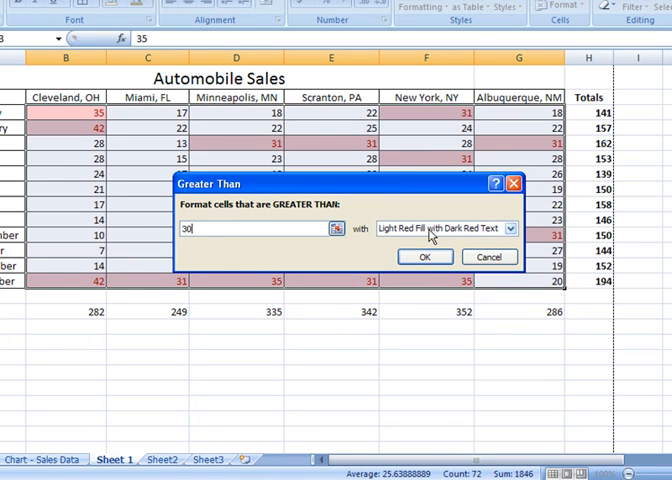
Preview green fill, return to Light Red Fill with Dark Red Text and confirm the greater-than-30 rule.
{"action": "left_click", "coordinate": [510, 228]}
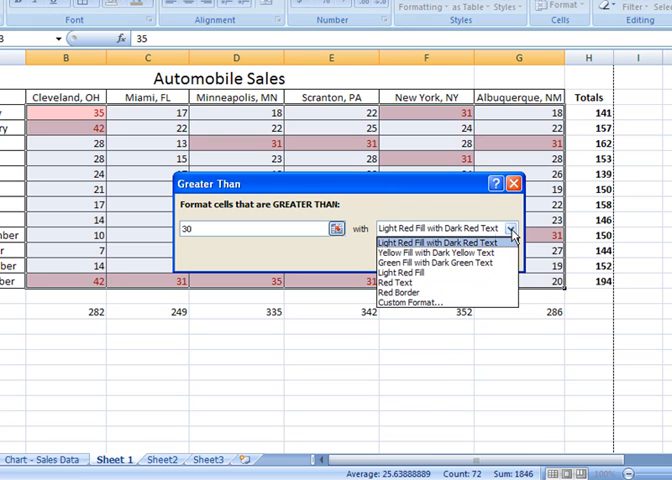
{"action": "left_click", "coordinate": [440, 252]}
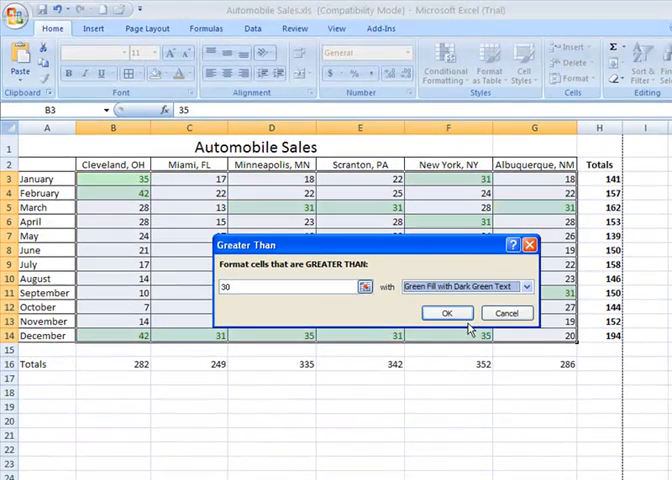
{"action": "left_click", "coordinate": [530, 286]}
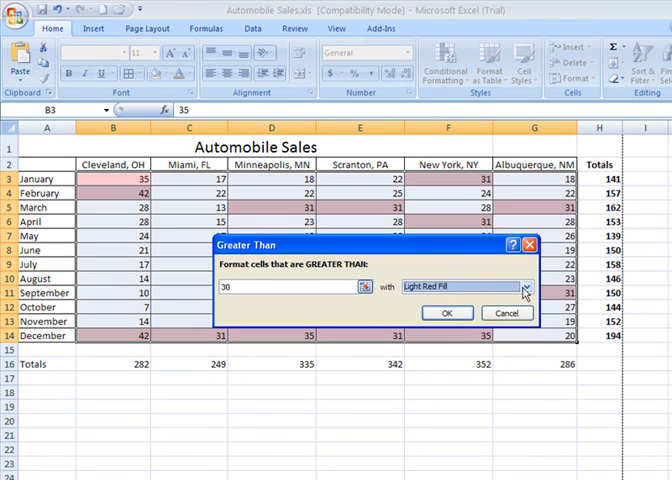
{"action": "left_click", "coordinate": [526, 287]}
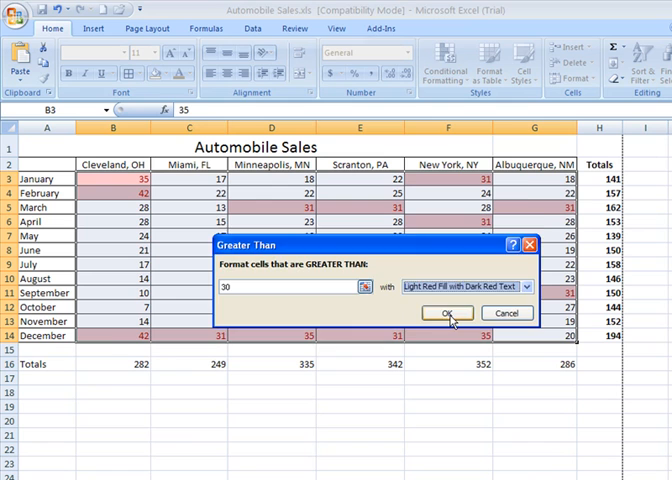
{"action": "left_click", "coordinate": [446, 313]}
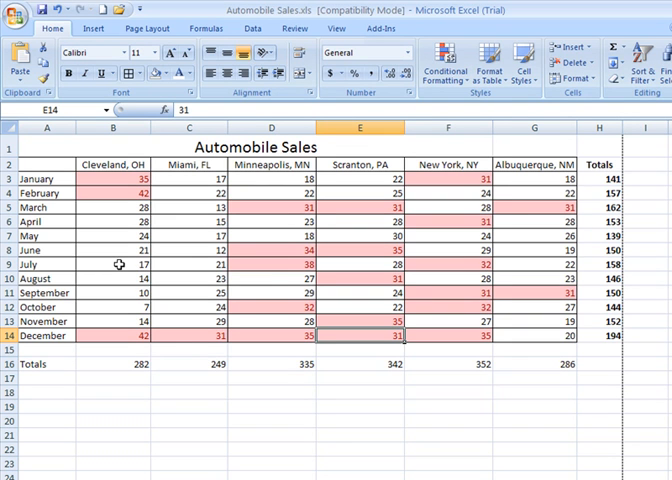
Change Cleveland's September sales from 10 to 35 so the rule highlights it automatically.
{"action": "left_click", "coordinate": [112, 264]}
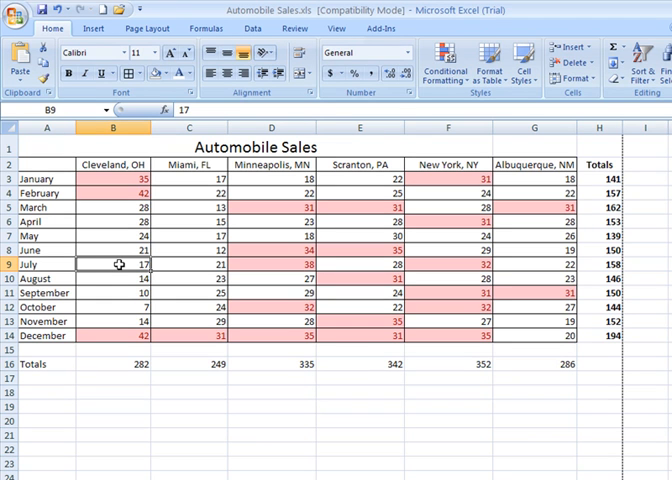
{"action": "mouse_move", "coordinate": [116, 278]}
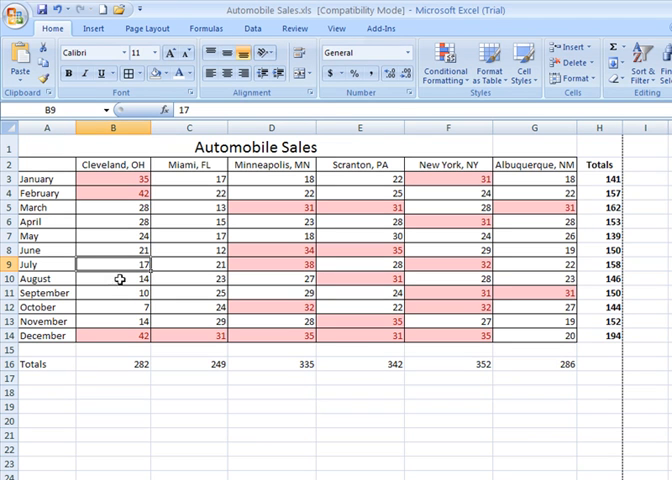
{"action": "left_click", "coordinate": [112, 292]}
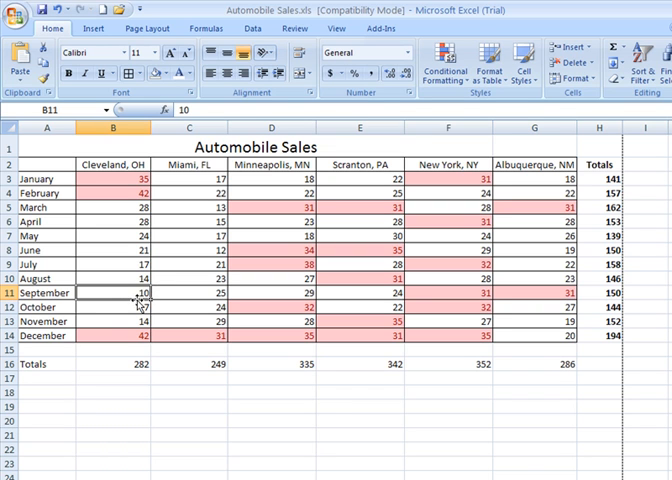
{"action": "type", "text": "35"}
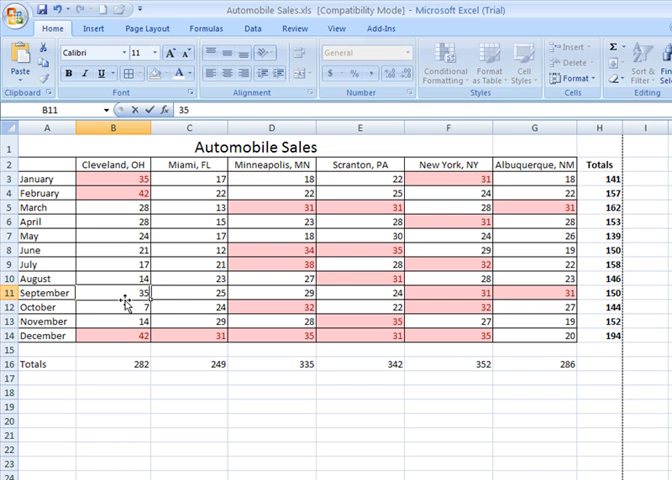
{"action": "left_click", "coordinate": [187, 291]}
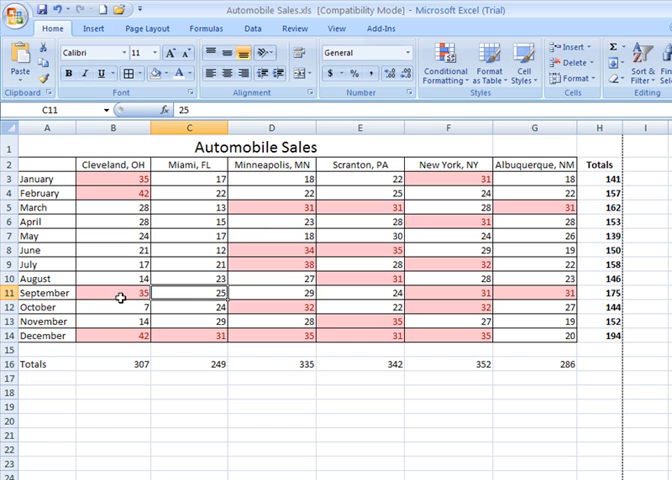
{"action": "mouse_move", "coordinate": [116, 298]}
{"action": "type", "text": "10"}
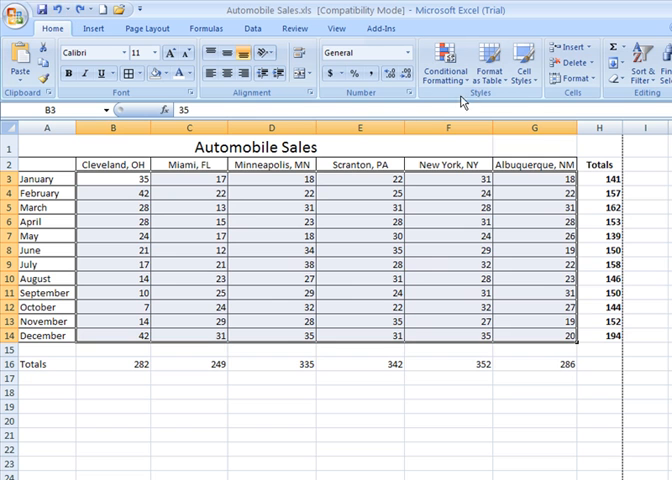
Start a Between highlight rule from Conditional Formatting for the sales figures.
{"action": "left_click", "coordinate": [438, 58]}
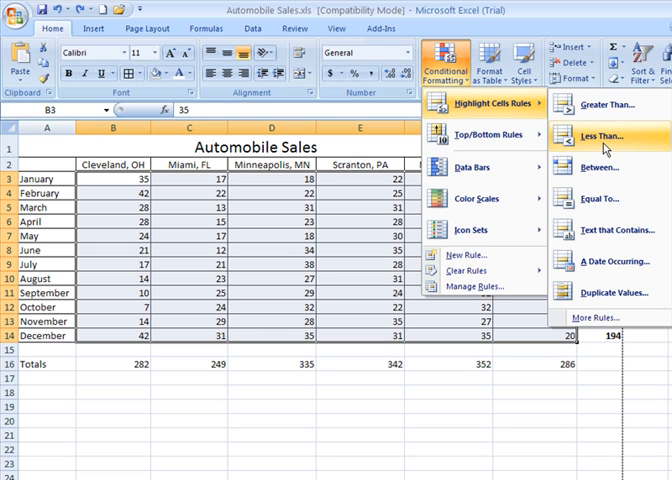
{"action": "mouse_move", "coordinate": [614, 180]}
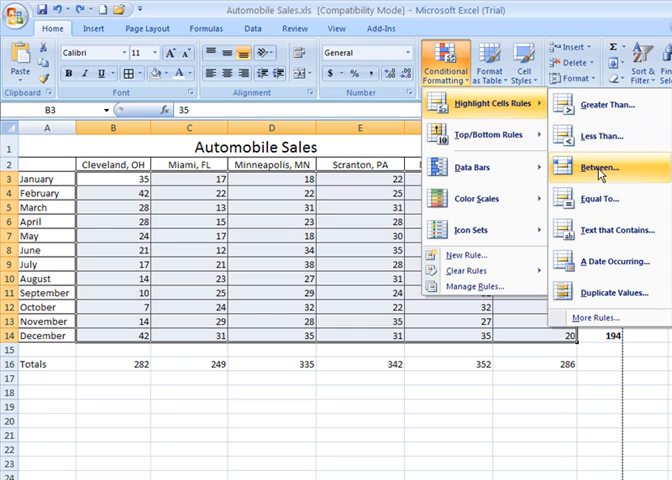
{"action": "left_click", "coordinate": [596, 166]}
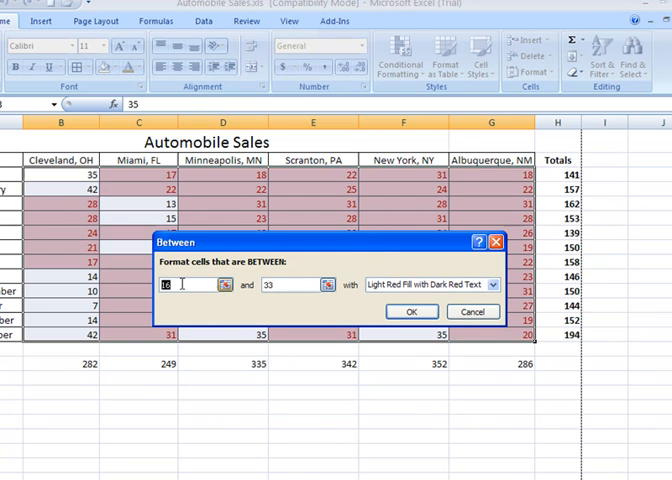
Enter 20 to 25 as the Between range and start defining a custom highlight format.
{"action": "type", "text": "20"}
{"action": "left_click", "coordinate": [299, 285]}
{"action": "type", "text": "25"}
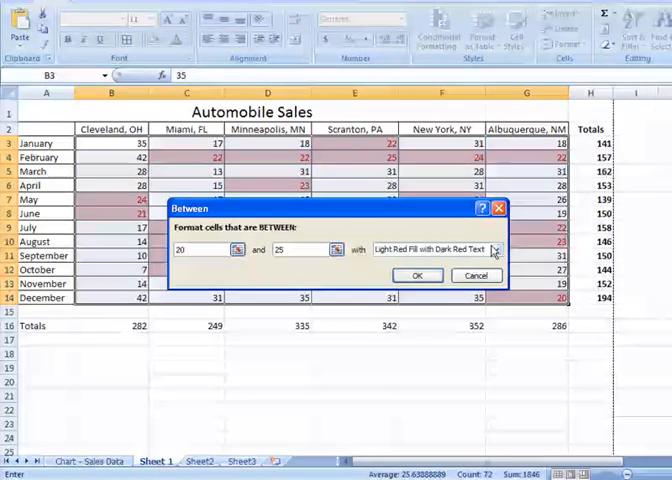
{"action": "left_click", "coordinate": [495, 250]}
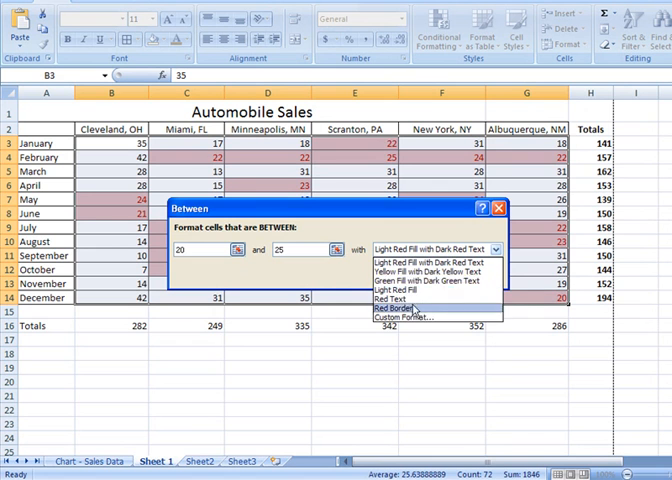
{"action": "left_click", "coordinate": [434, 257]}
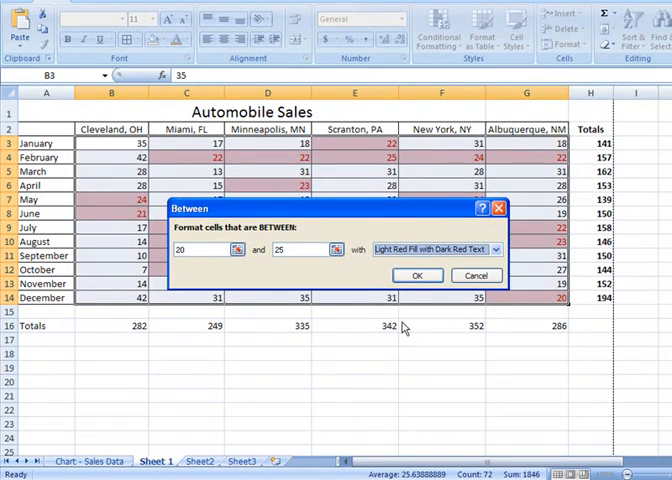
{"action": "left_click", "coordinate": [494, 250]}
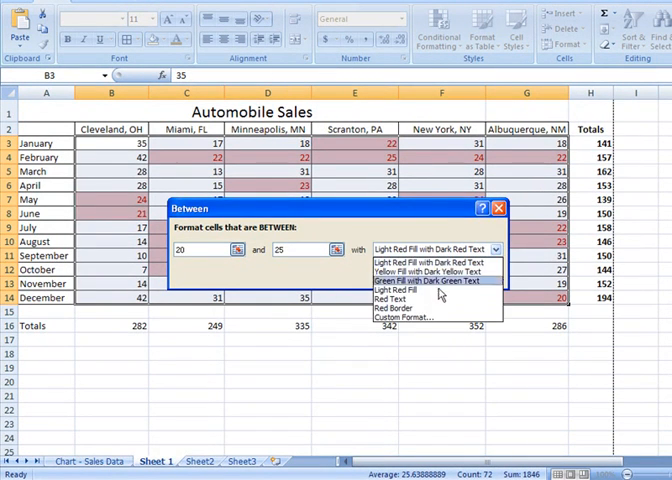
{"action": "left_click", "coordinate": [406, 317]}
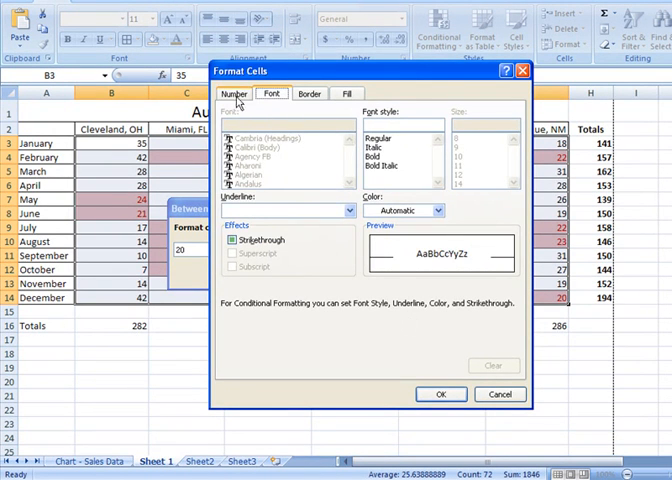
Review the Number, Font, Border and Fill format options, then dismiss the Between rule unapplied.
{"action": "left_click", "coordinate": [233, 93]}
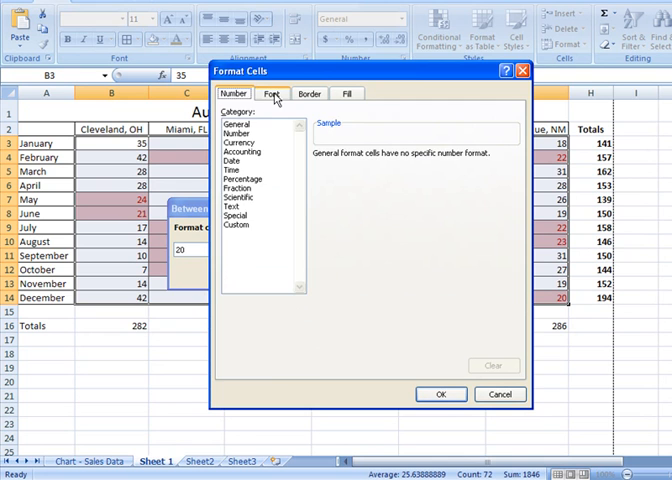
{"action": "left_click", "coordinate": [274, 93]}
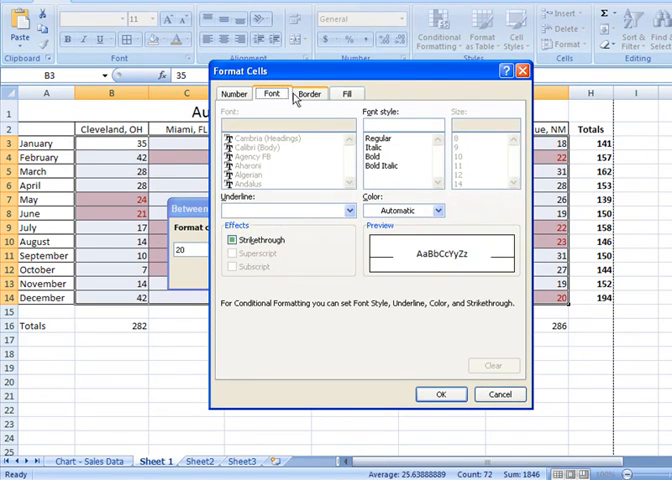
{"action": "left_click", "coordinate": [309, 93]}
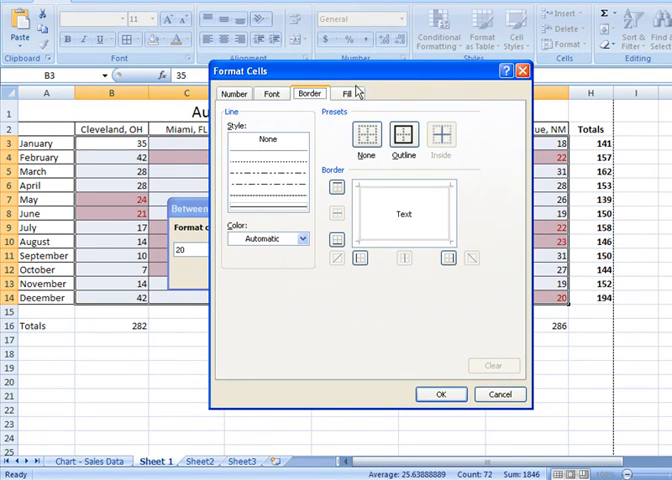
{"action": "left_click", "coordinate": [346, 93]}
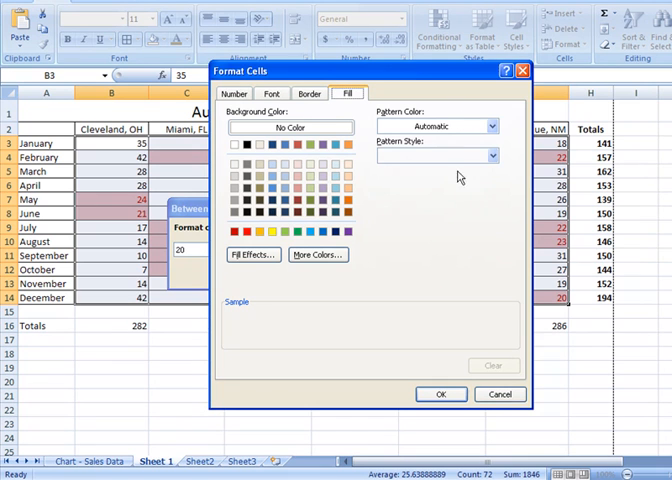
{"action": "mouse_move", "coordinate": [492, 330]}
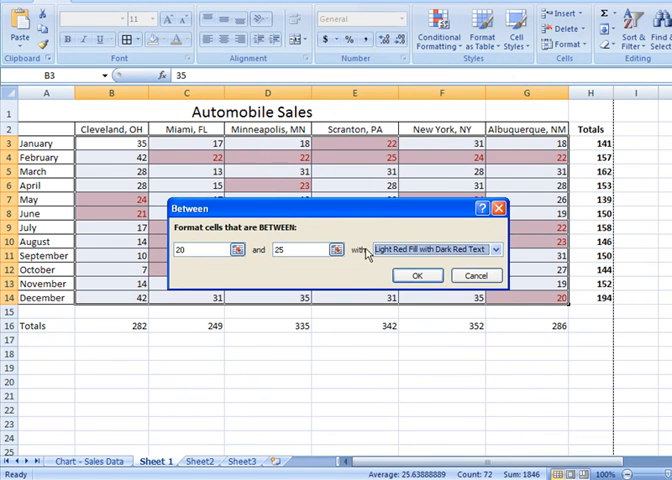
{"action": "left_click", "coordinate": [495, 249]}
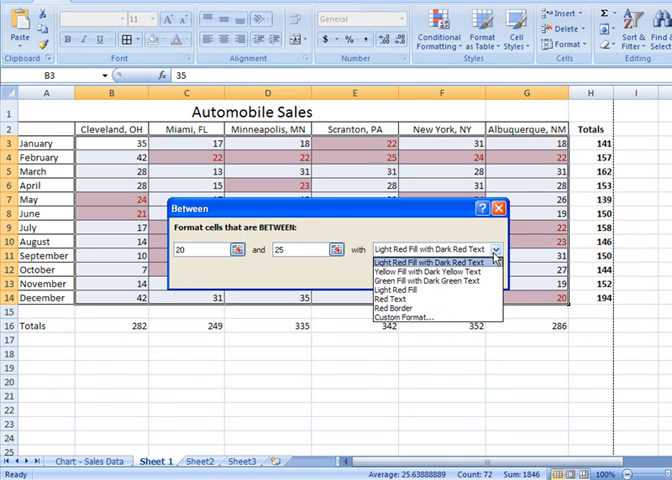
{"action": "left_click", "coordinate": [427, 262]}
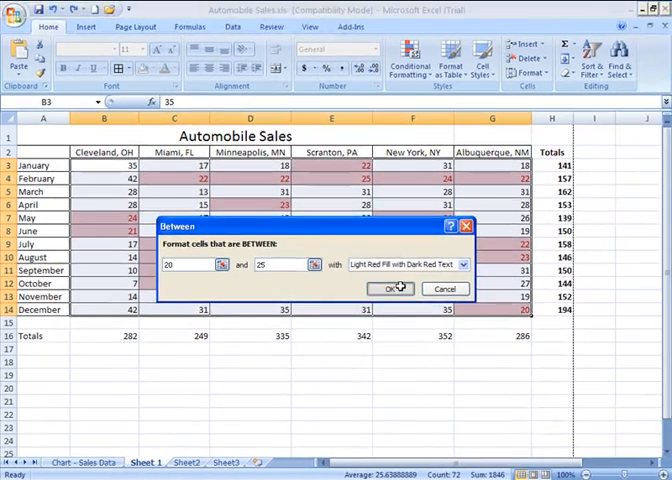
{"action": "left_click", "coordinate": [391, 288]}
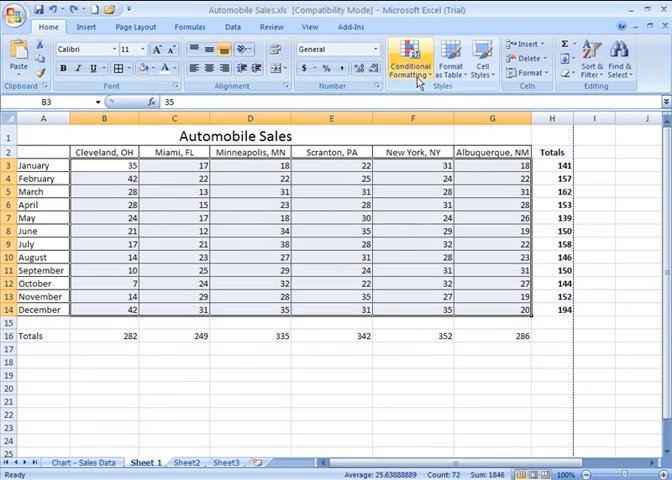
Start a Duplicate Values highlight rule from Conditional Formatting.
{"action": "left_click", "coordinate": [407, 55]}
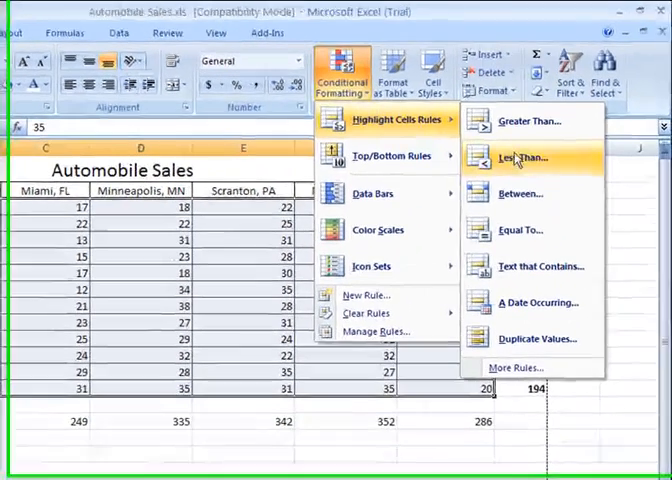
{"action": "mouse_move", "coordinate": [530, 234]}
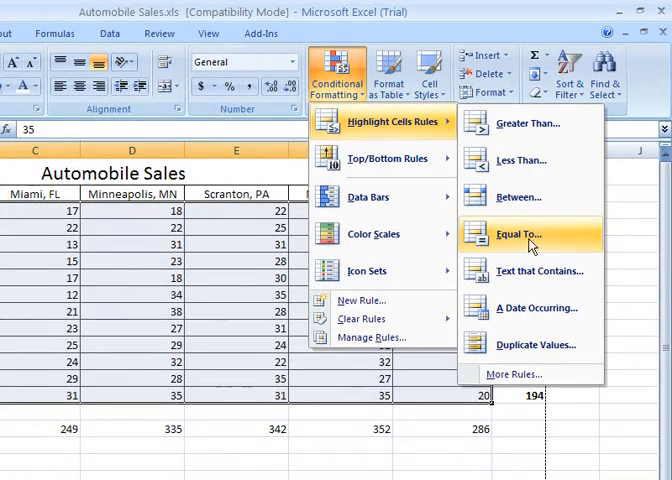
{"action": "left_click", "coordinate": [524, 234]}
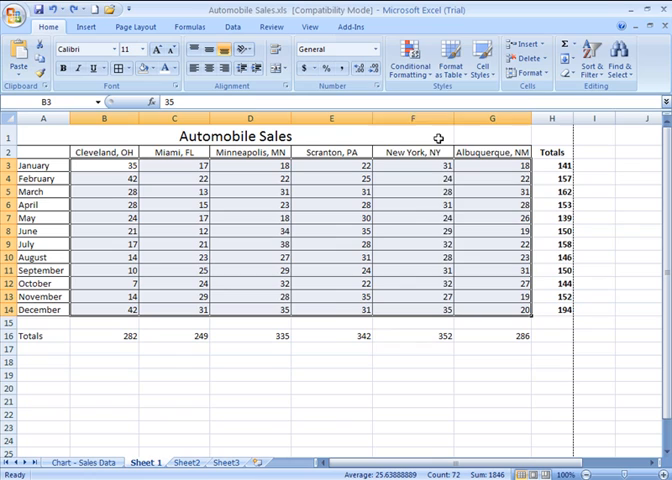
{"action": "left_click", "coordinate": [400, 60]}
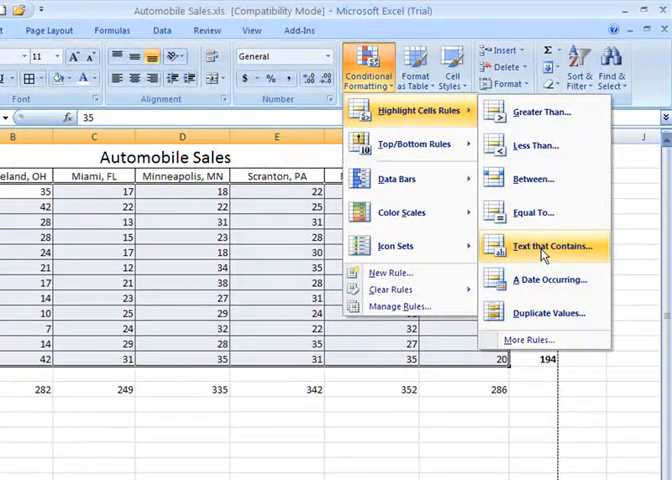
{"action": "mouse_move", "coordinate": [548, 279]}
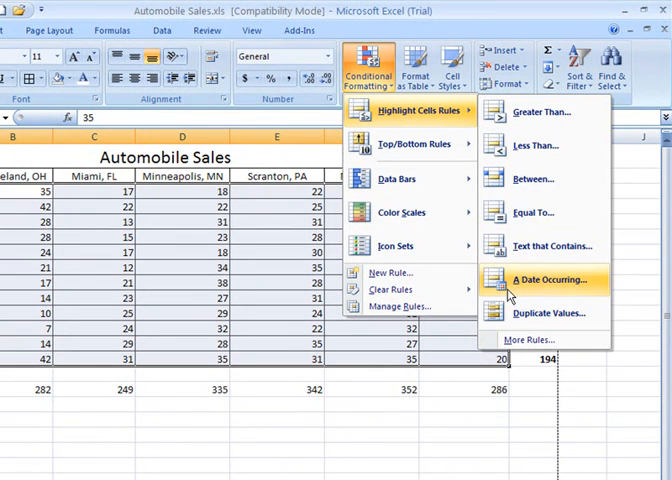
{"action": "mouse_move", "coordinate": [548, 313]}
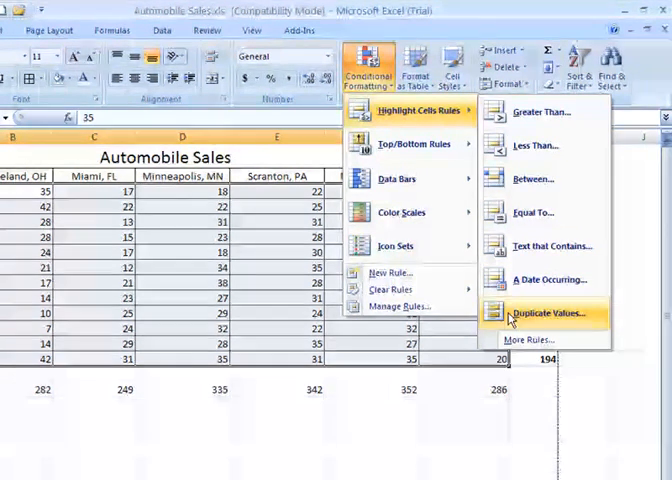
{"action": "left_click", "coordinate": [545, 313]}
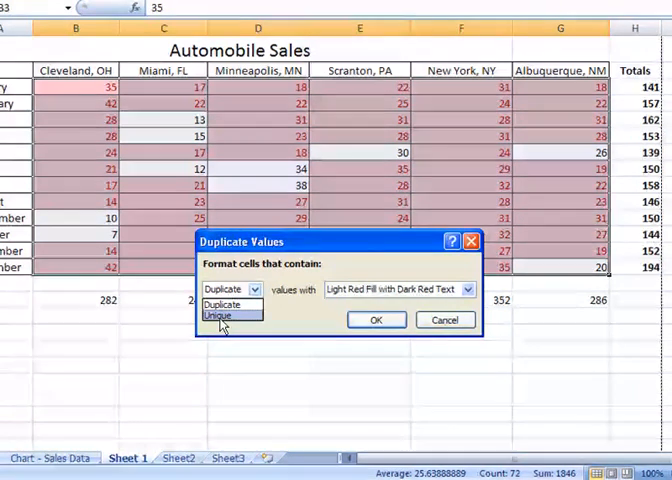
Switch the rule to unique values, then cancel it without highlighting anything.
{"action": "left_click", "coordinate": [229, 316]}
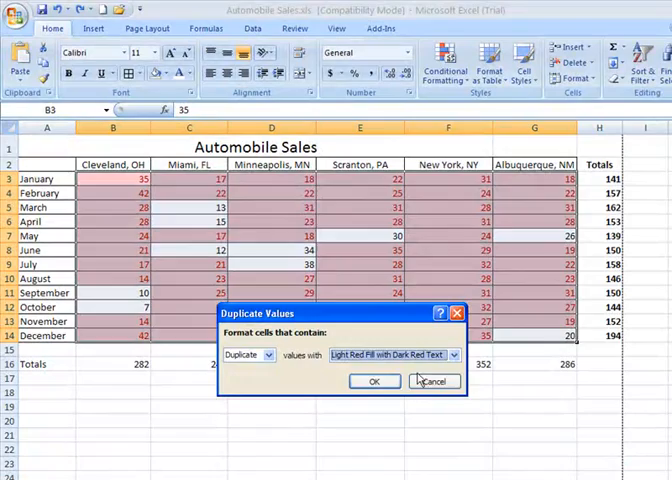
{"action": "left_click", "coordinate": [433, 381]}
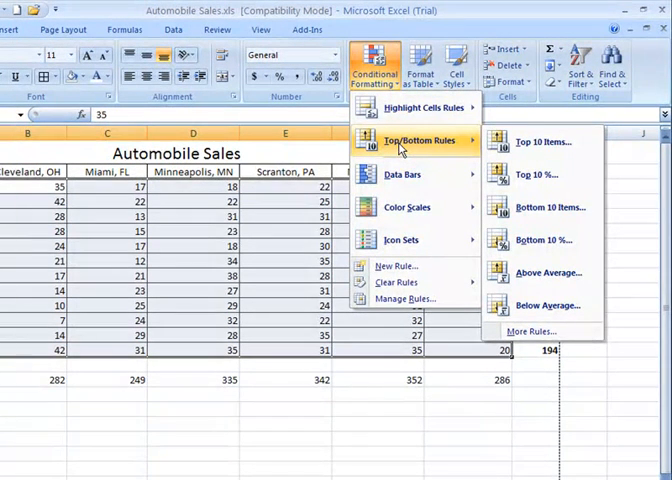
{"action": "mouse_move", "coordinate": [540, 141]}
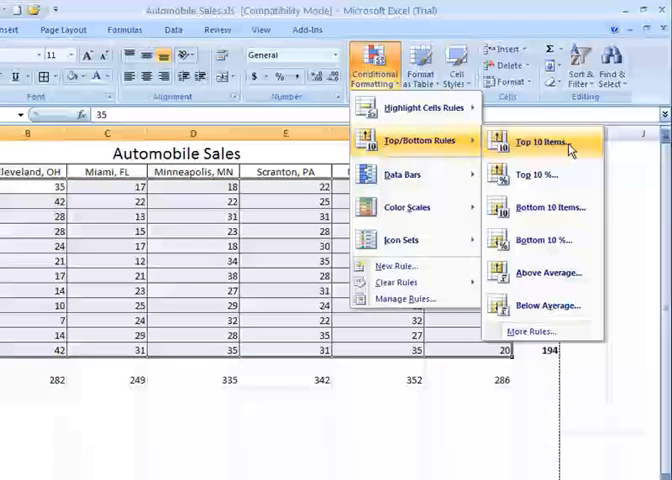
{"action": "mouse_move", "coordinate": [536, 175]}
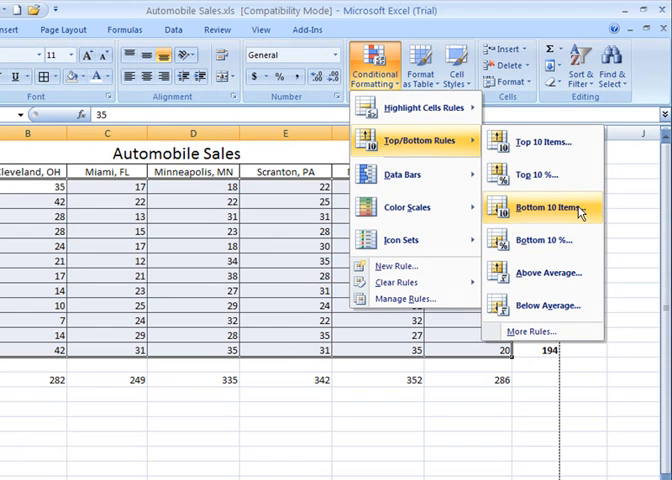
{"action": "mouse_move", "coordinate": [545, 248]}
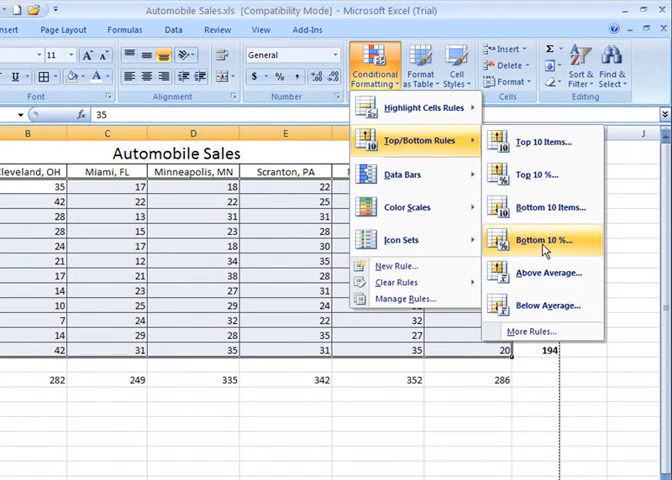
{"action": "mouse_move", "coordinate": [550, 272]}
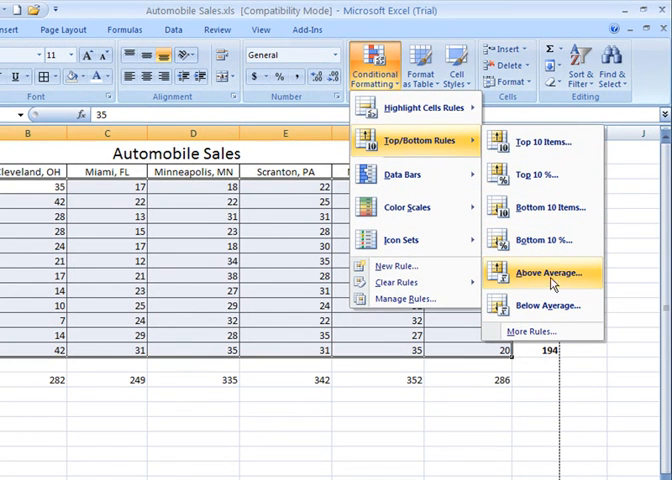
{"action": "mouse_move", "coordinate": [545, 305]}
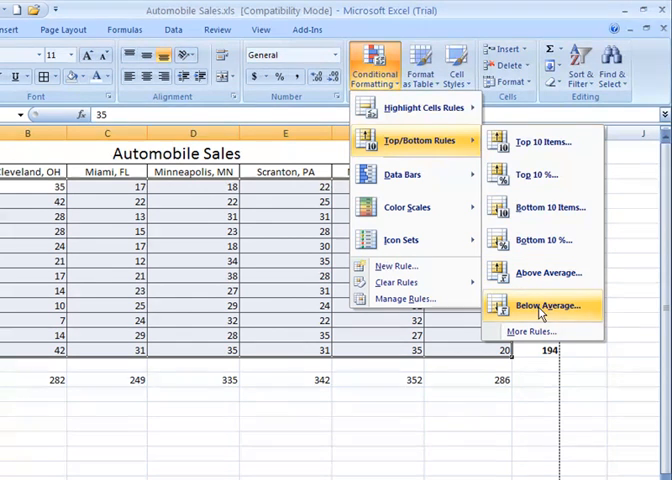
{"action": "mouse_move", "coordinate": [543, 308]}
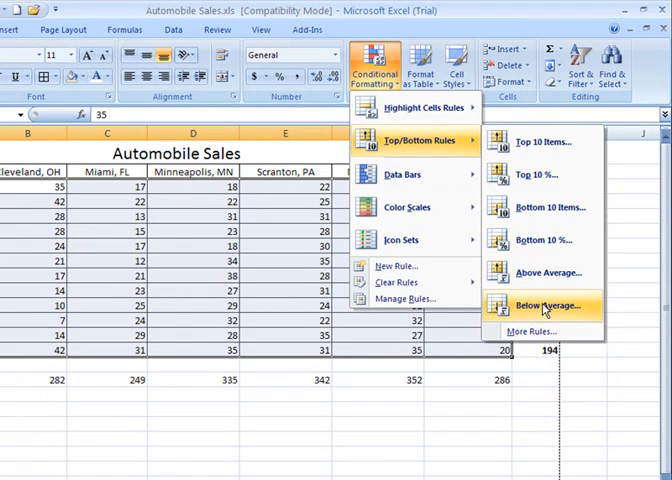
{"action": "left_click", "coordinate": [545, 305]}
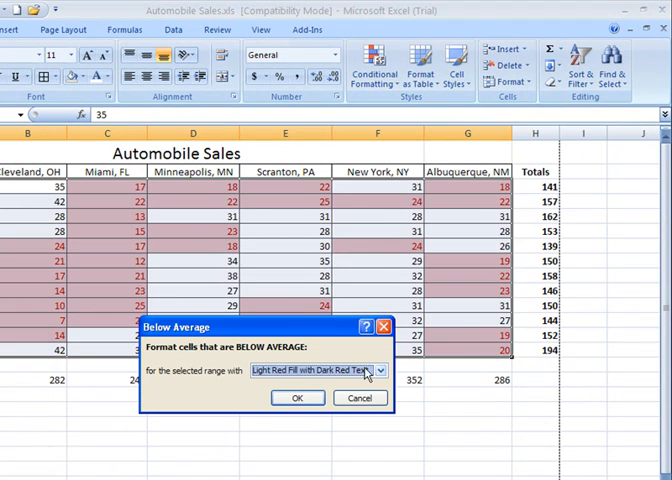
{"action": "left_click", "coordinate": [380, 369]}
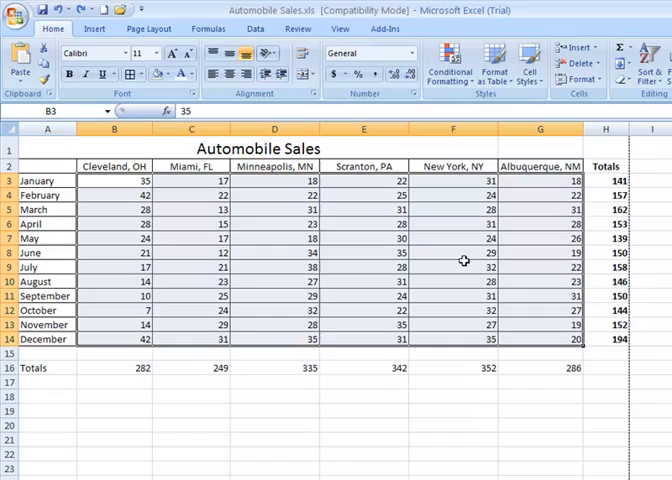
{"action": "left_click", "coordinate": [454, 60]}
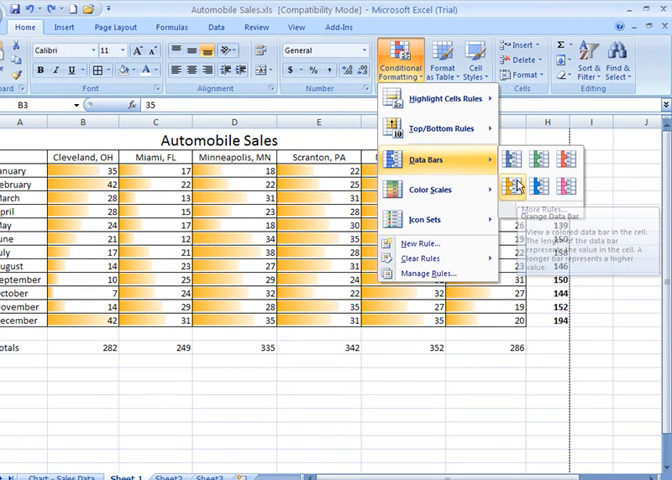
{"action": "mouse_move", "coordinate": [430, 189]}
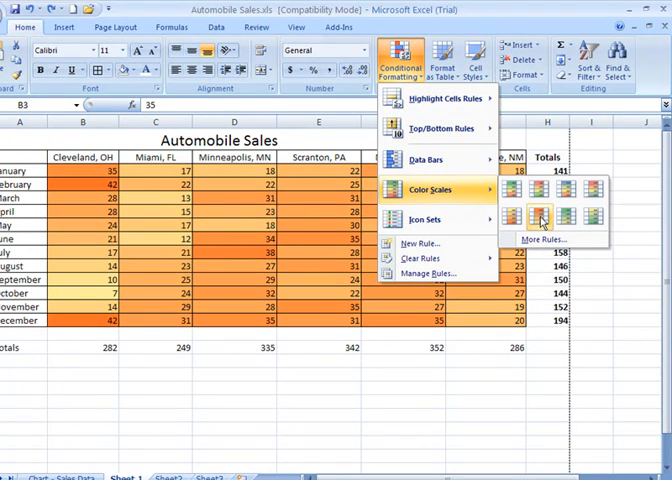
{"action": "mouse_move", "coordinate": [568, 214]}
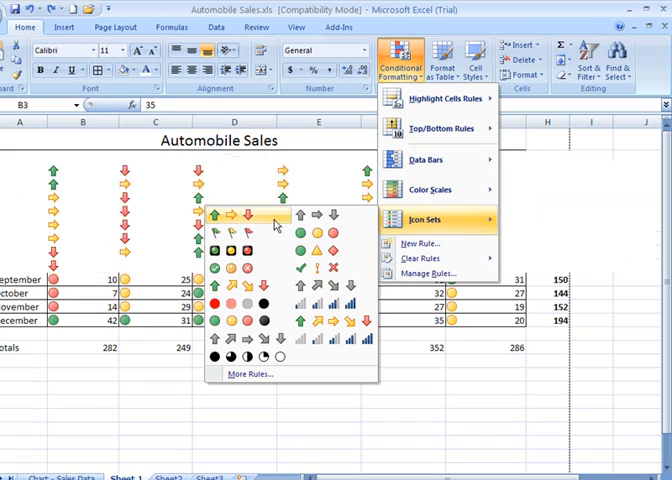
{"action": "mouse_move", "coordinate": [237, 216]}
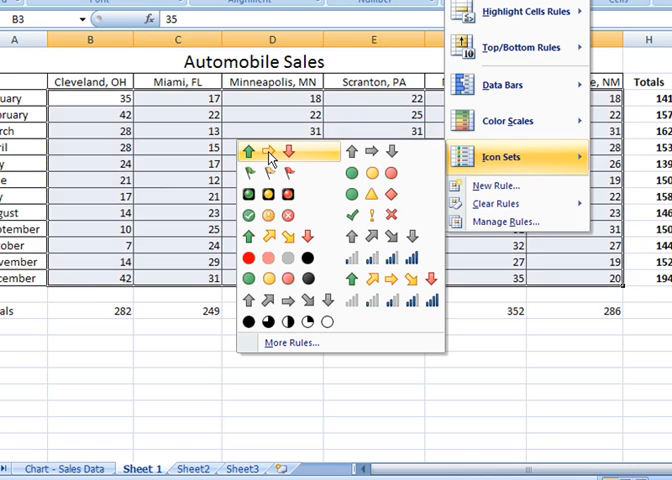
Apply the flags icon set to the sales figures, then undo it so the table is plain.
{"action": "left_click", "coordinate": [270, 196]}
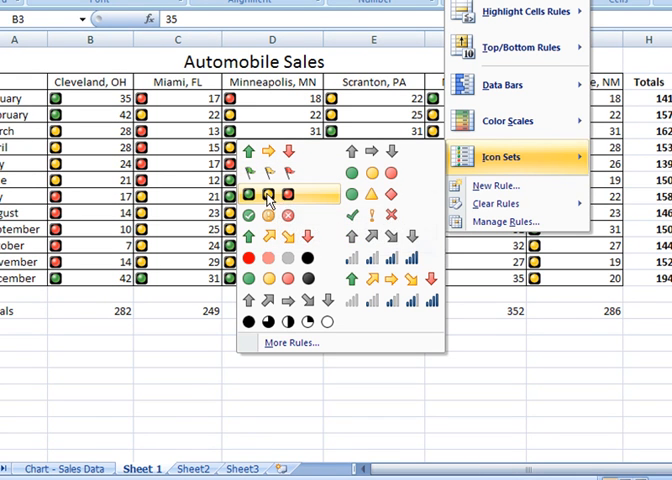
{"action": "mouse_move", "coordinate": [283, 203]}
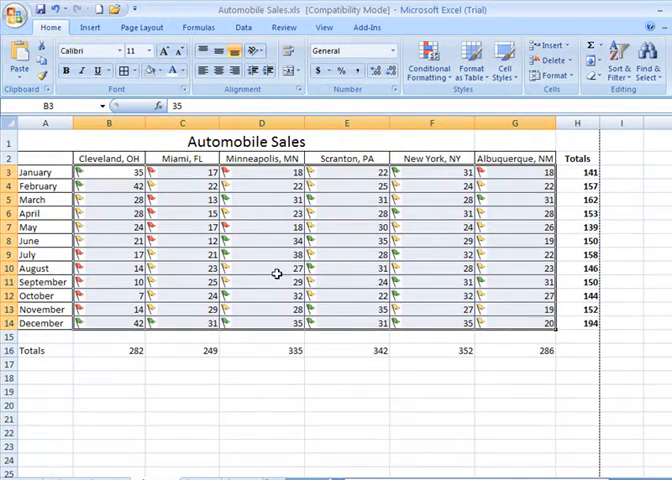
{"action": "left_click", "coordinate": [261, 268]}
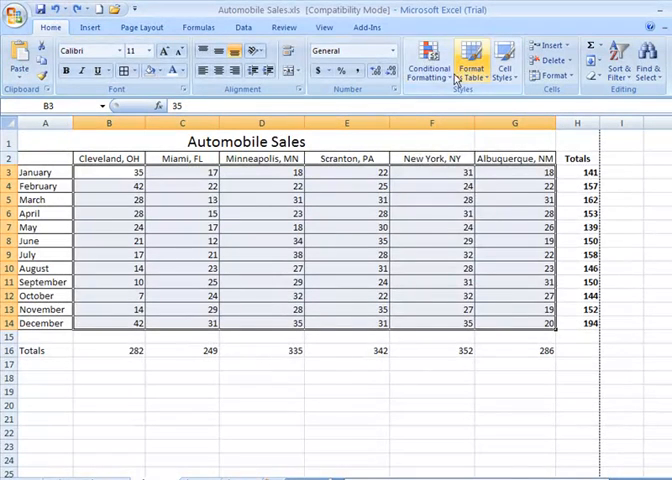
Reopen the Conditional Formatting options over the plain sales figures.
{"action": "left_click", "coordinate": [419, 60]}
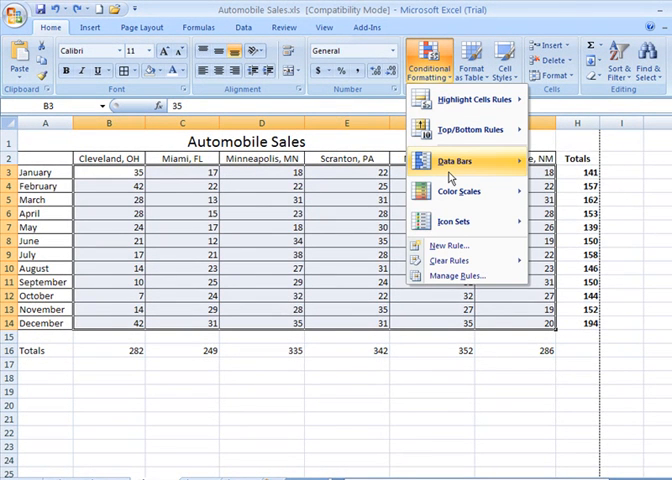
{"action": "mouse_move", "coordinate": [457, 191]}
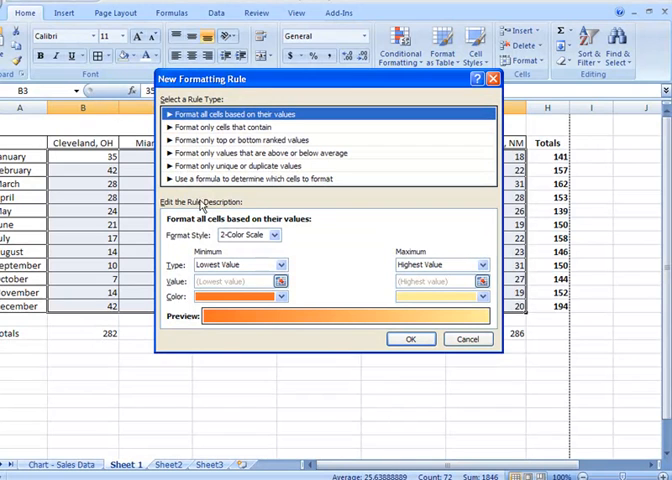
{"action": "mouse_move", "coordinate": [310, 271]}
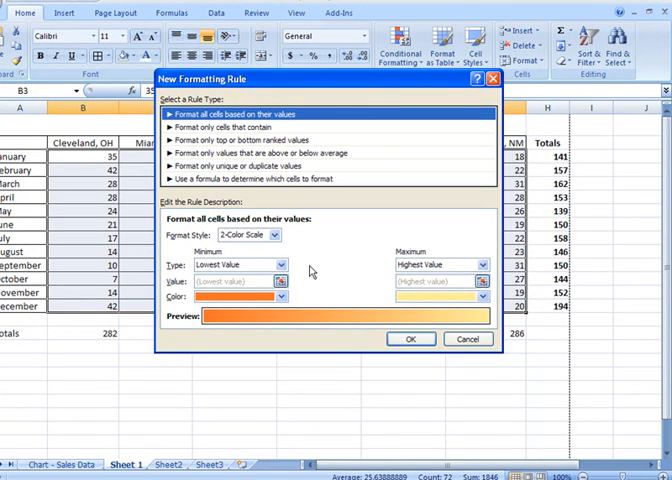
Start a new rule of type 'Format only cells that contain', based on Cell Value.
{"action": "left_click", "coordinate": [230, 127]}
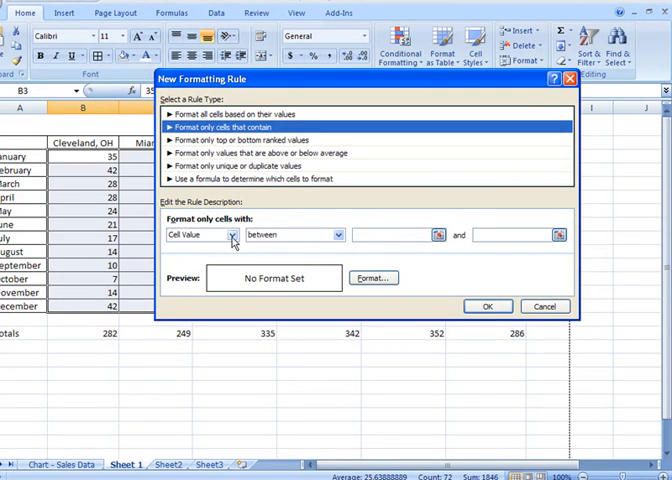
{"action": "left_click", "coordinate": [232, 235]}
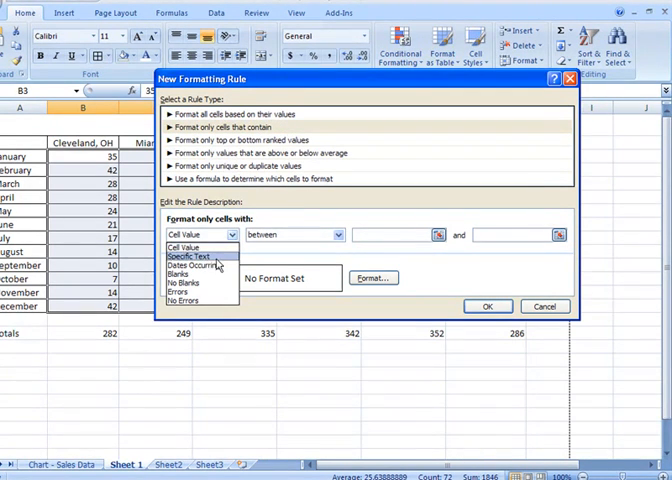
{"action": "mouse_move", "coordinate": [190, 284]}
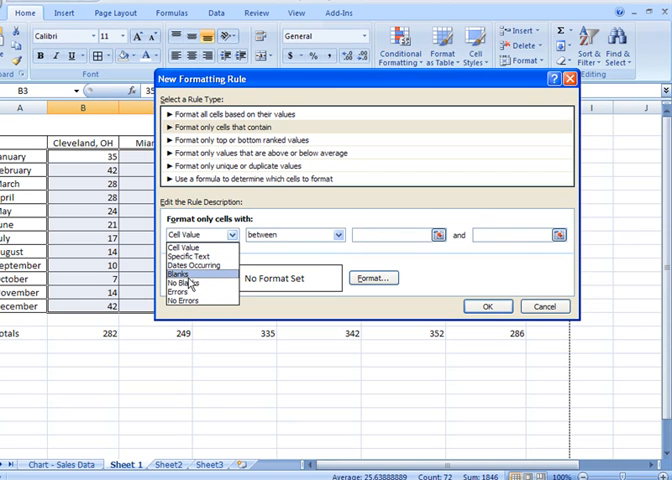
{"action": "mouse_move", "coordinate": [190, 301]}
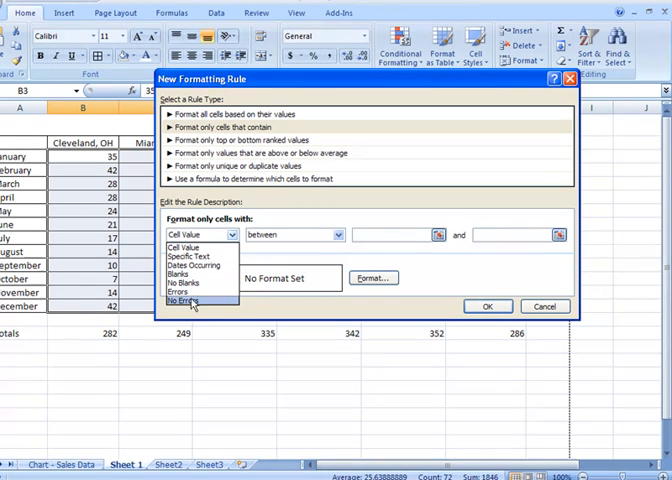
{"action": "left_click", "coordinate": [186, 247]}
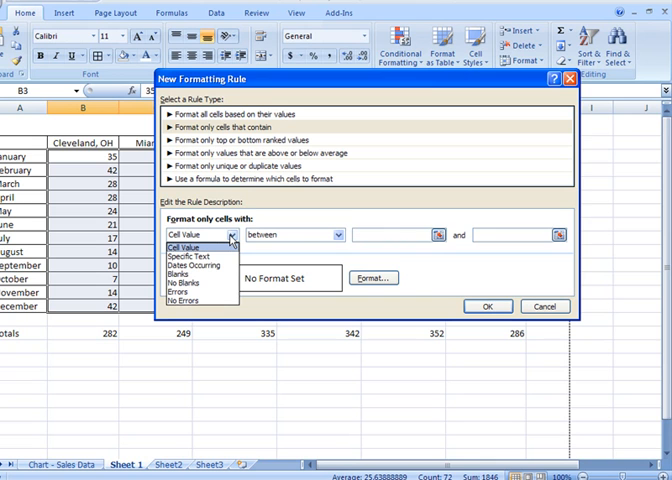
{"action": "mouse_move", "coordinate": [188, 256]}
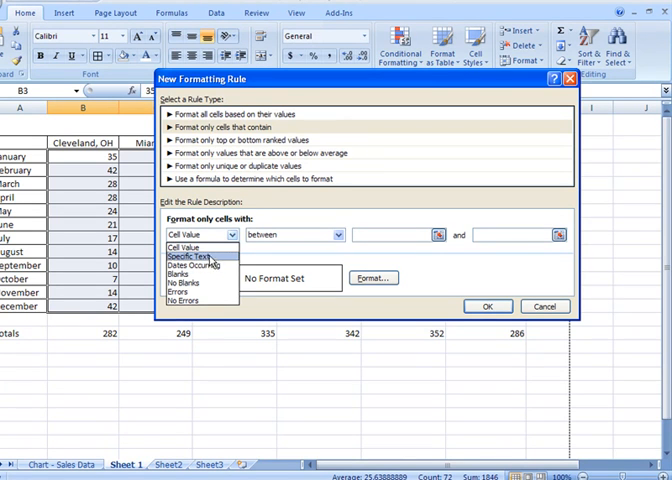
Set the condition to Cell Value less than or equal to 40.
{"action": "left_click", "coordinate": [190, 247]}
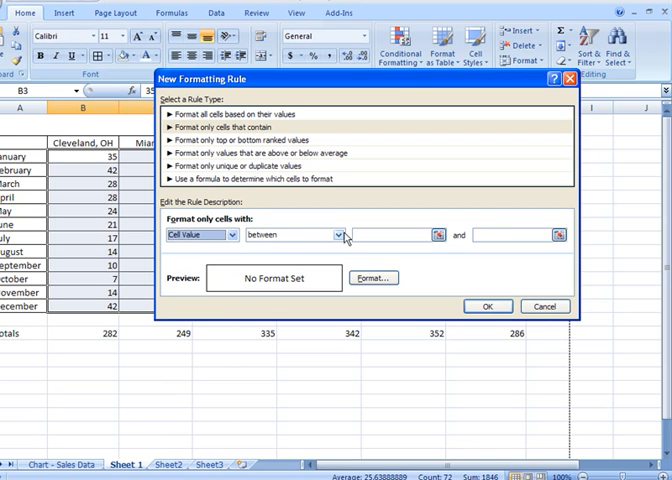
{"action": "left_click", "coordinate": [338, 234]}
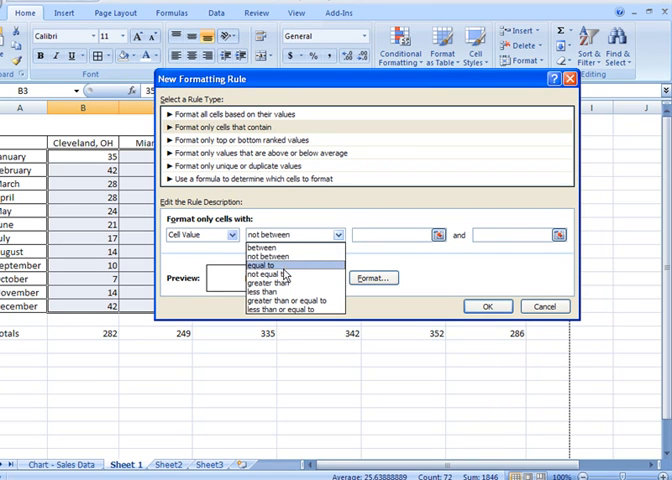
{"action": "mouse_move", "coordinate": [300, 302]}
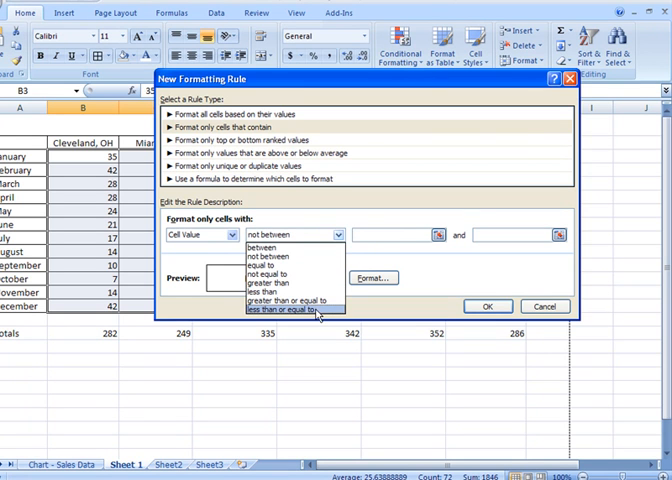
{"action": "left_click", "coordinate": [290, 310]}
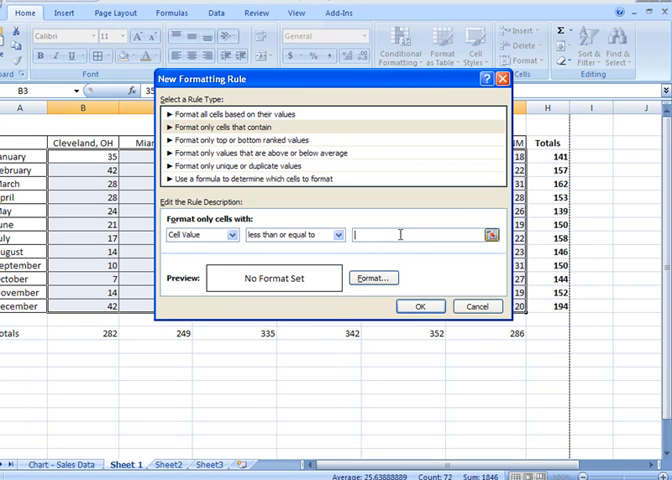
{"action": "type", "text": "40"}
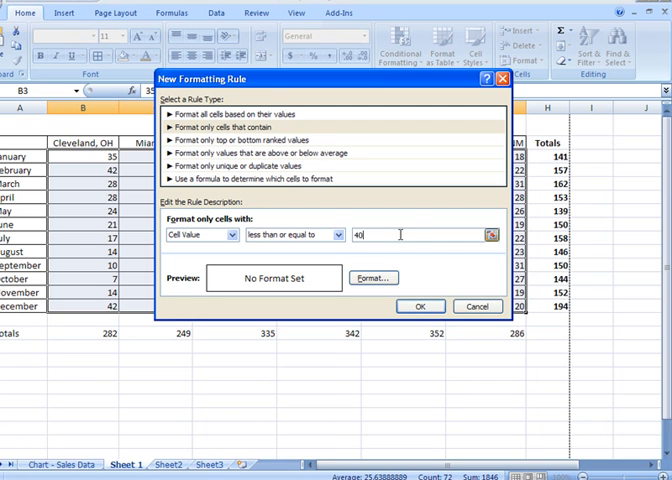
{"action": "mouse_move", "coordinate": [312, 287]}
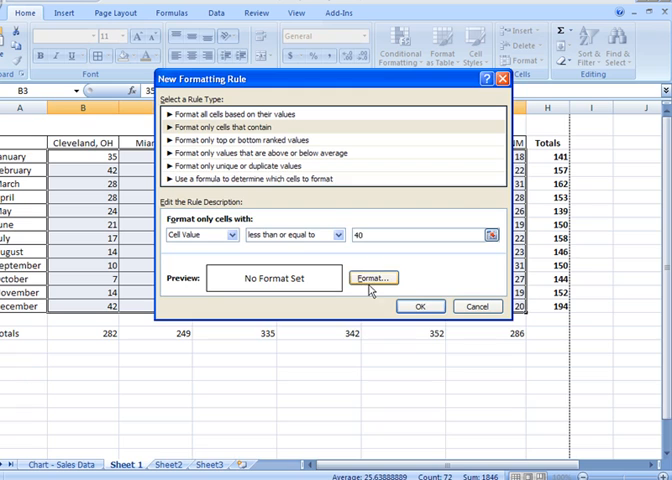
Choose a light orange fill for matching cells and confirm the formatting.
{"action": "left_click", "coordinate": [371, 278]}
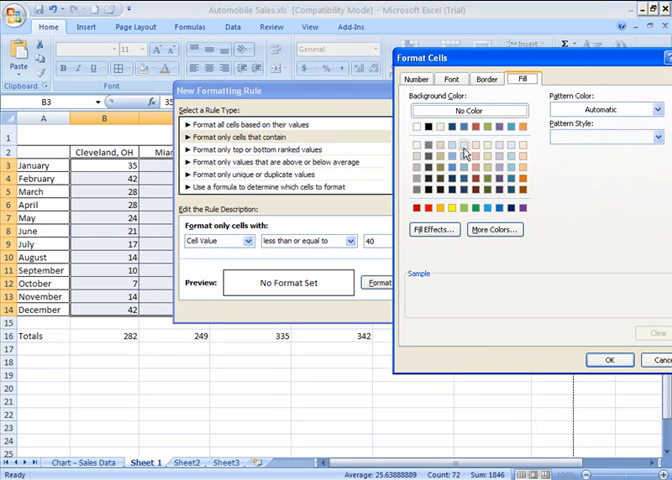
{"action": "mouse_move", "coordinate": [483, 168]}
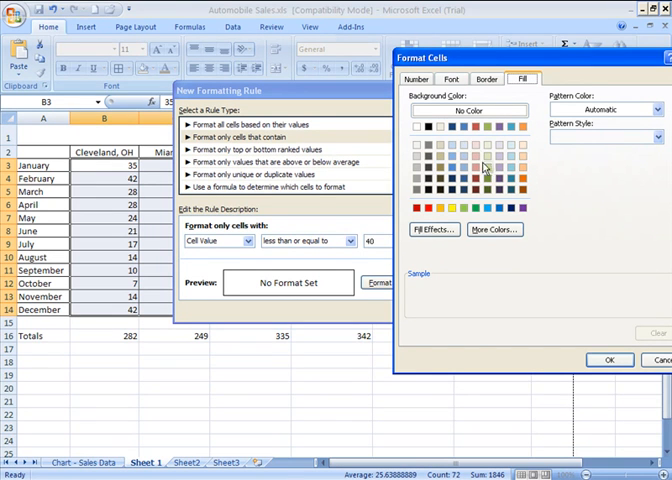
{"action": "mouse_move", "coordinate": [520, 150]}
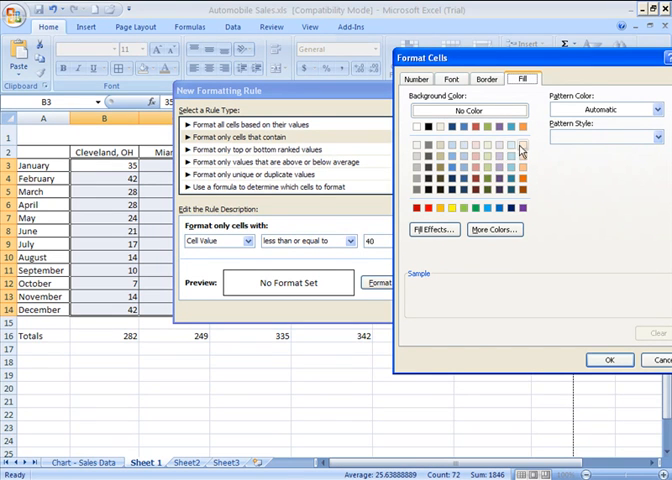
{"action": "left_click", "coordinate": [519, 159]}
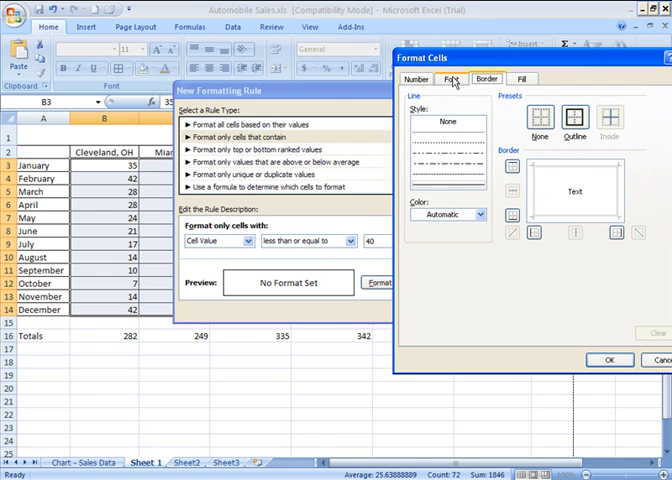
{"action": "left_click", "coordinate": [449, 78]}
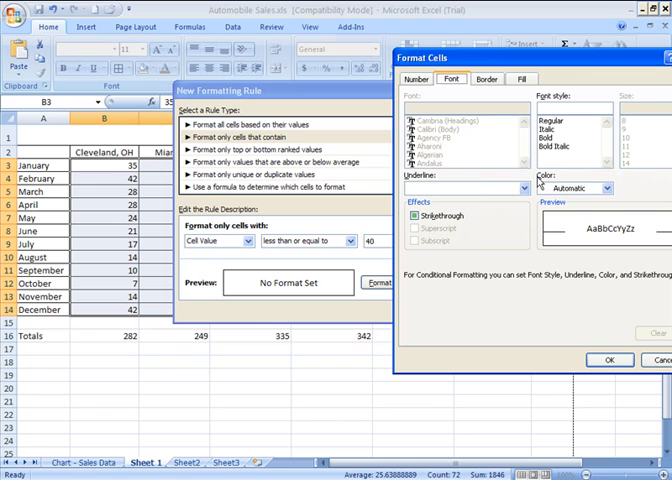
{"action": "left_click", "coordinate": [417, 79]}
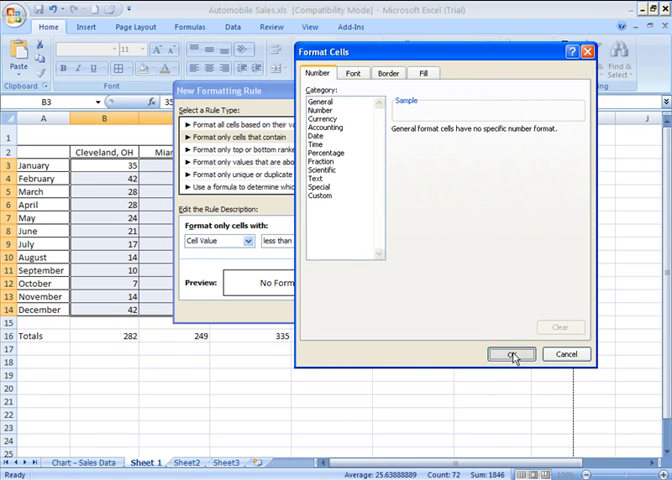
{"action": "left_click", "coordinate": [512, 354]}
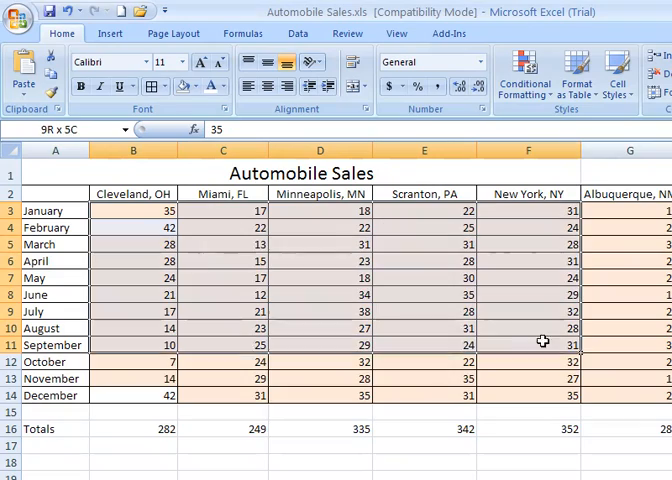
Open the Conditional Formatting Rules Manager from the Home ribbon.
{"action": "left_click", "coordinate": [132, 210]}
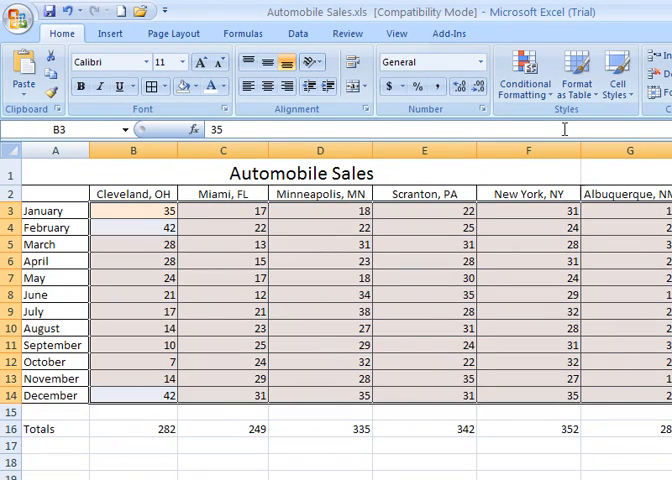
{"action": "left_click", "coordinate": [522, 70]}
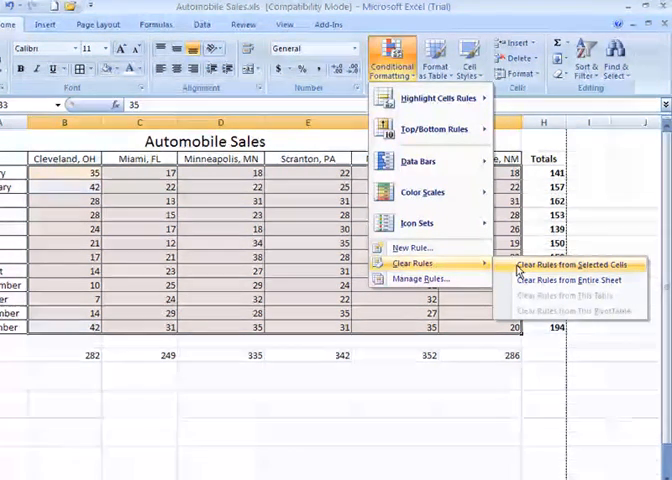
{"action": "mouse_move", "coordinate": [567, 281]}
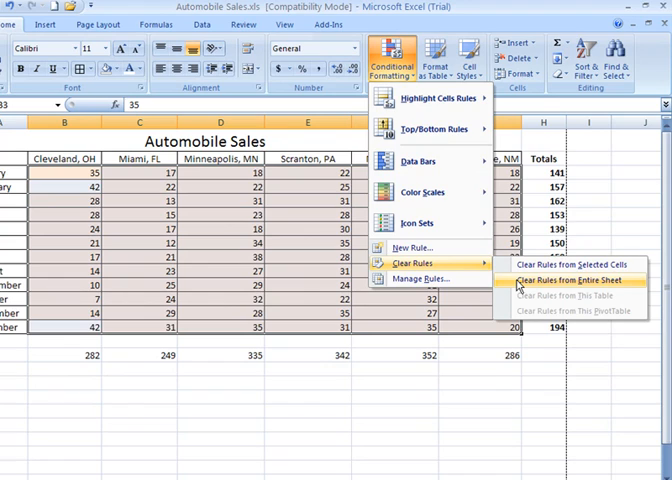
{"action": "left_click", "coordinate": [415, 278]}
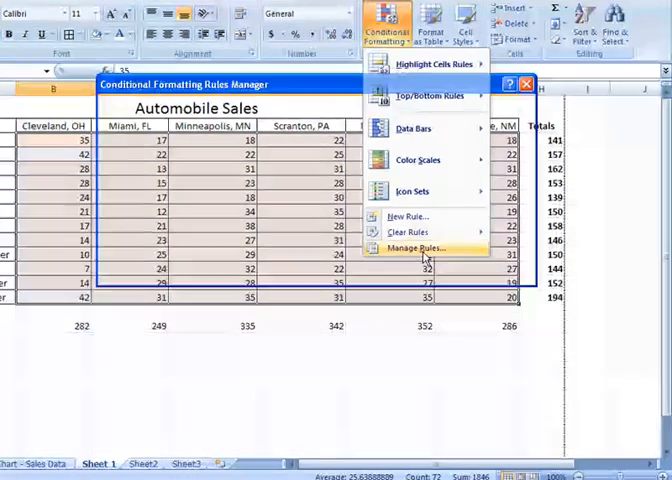
{"action": "left_click", "coordinate": [413, 247]}
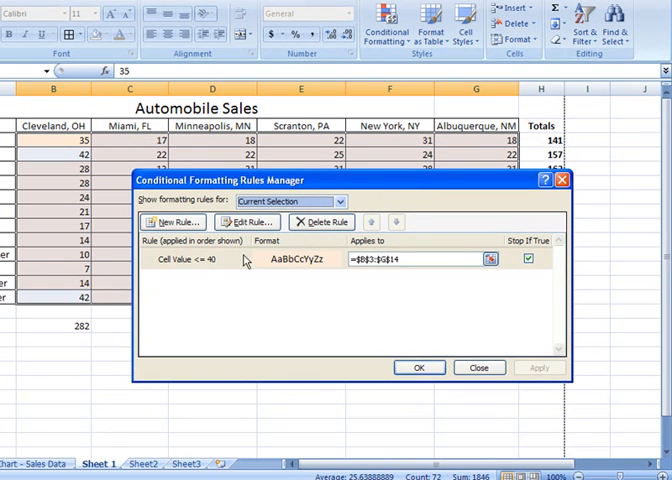
{"action": "mouse_move", "coordinate": [172, 265]}
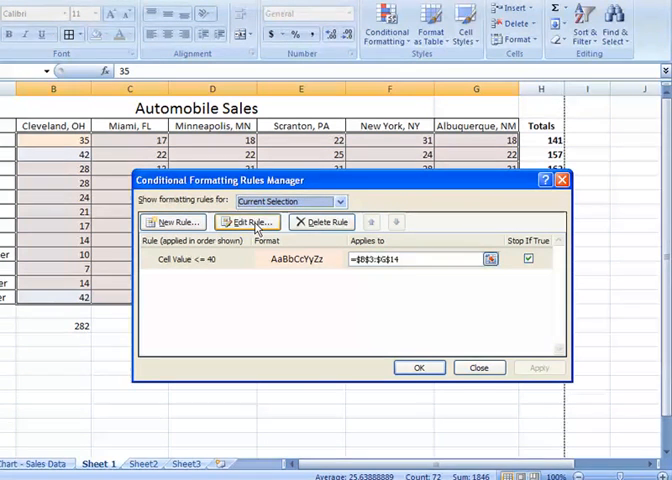
{"action": "mouse_move", "coordinate": [155, 282]}
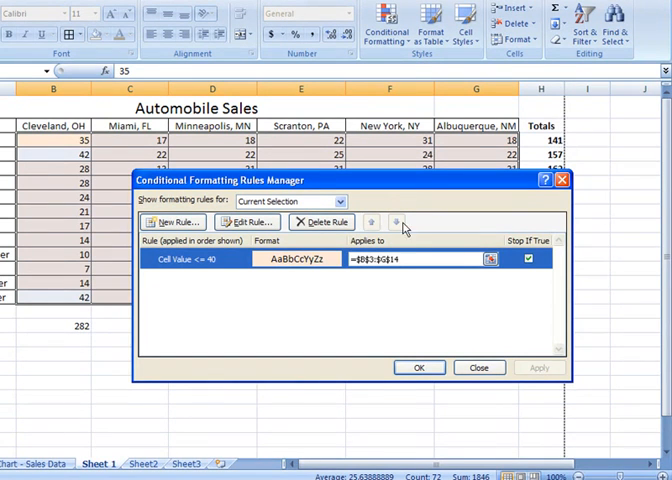
{"action": "mouse_move", "coordinate": [372, 222]}
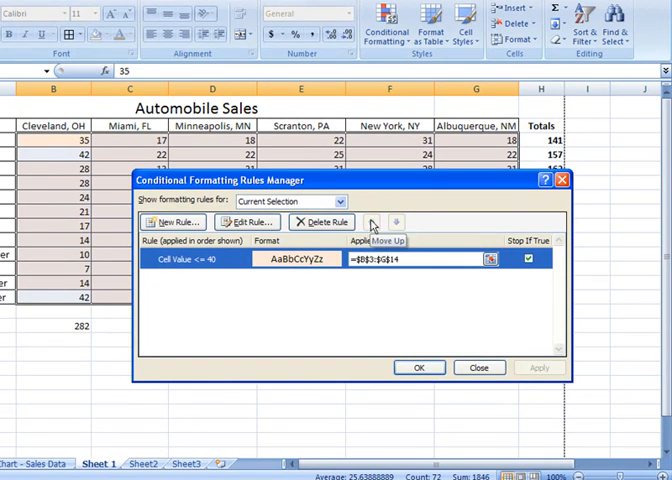
{"action": "mouse_move", "coordinate": [396, 222]}
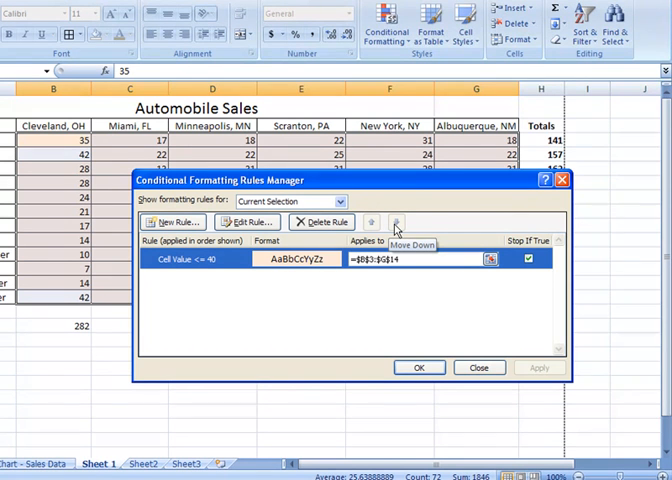